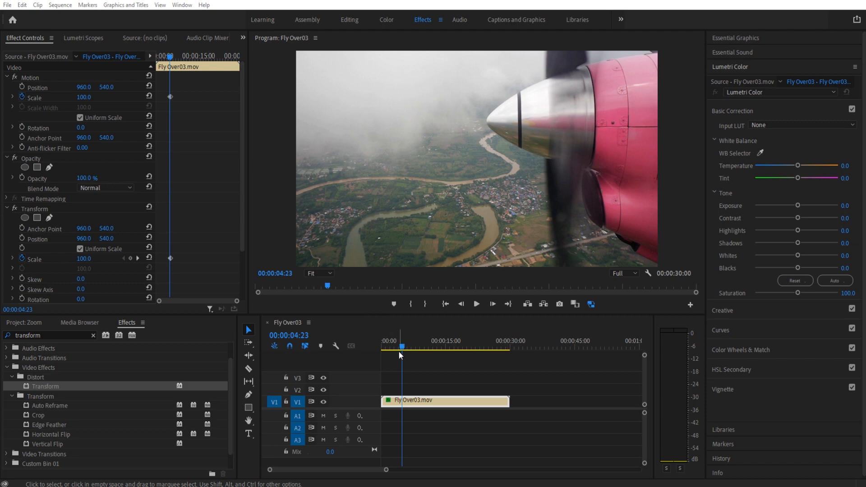
Step: Preview the clip, then switch off Scale keyframing and confirm deleting its keyframes
{"action": "left_click", "coordinate": [475, 304]}
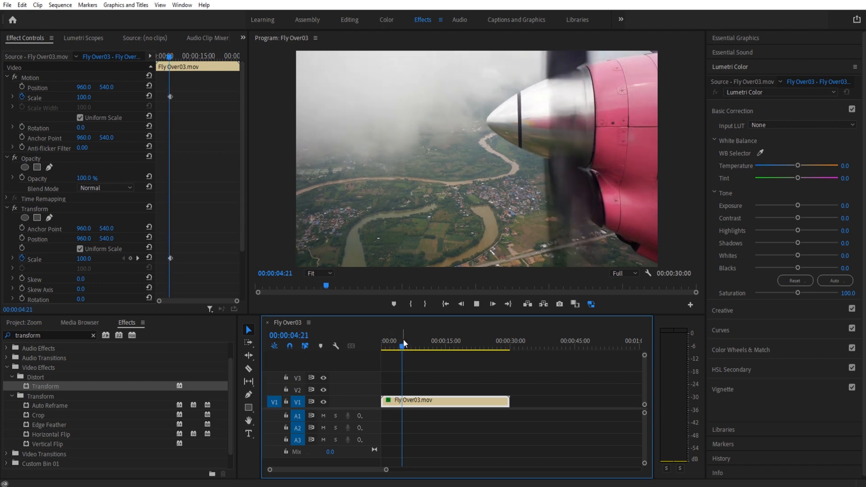
{"action": "left_click", "coordinate": [406, 347]}
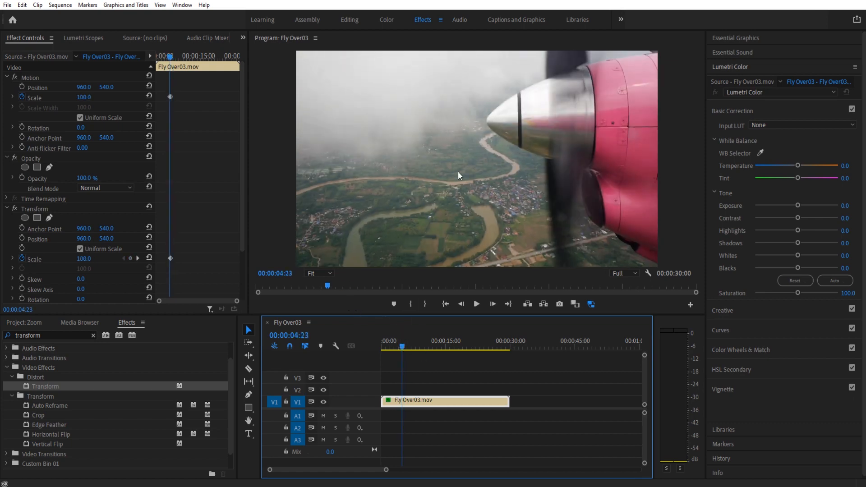
{"action": "mouse_move", "coordinate": [488, 198]}
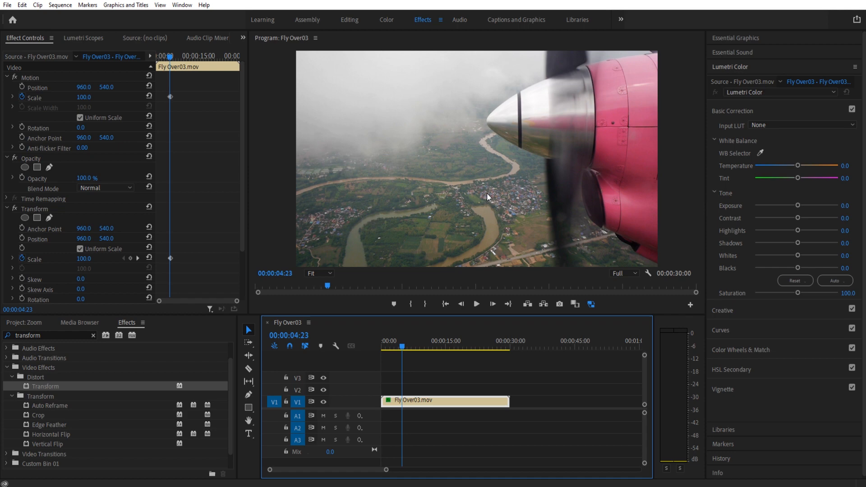
{"action": "mouse_move", "coordinate": [288, 250]}
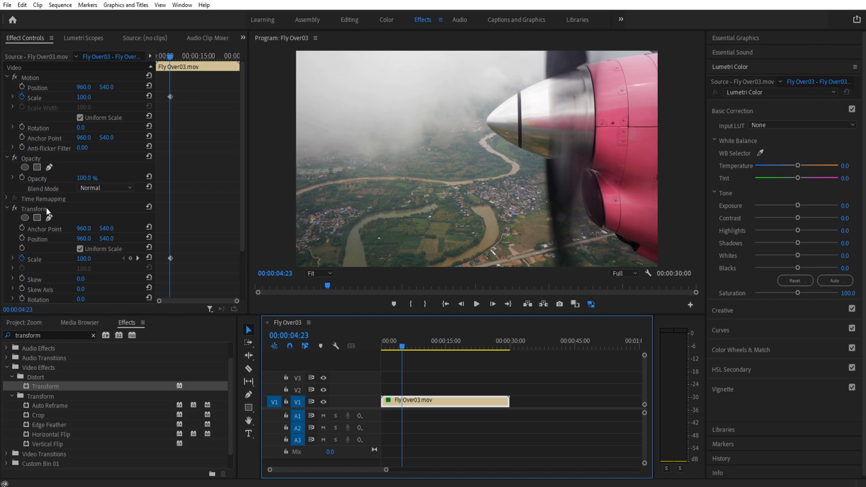
{"action": "left_click", "coordinate": [6, 209]}
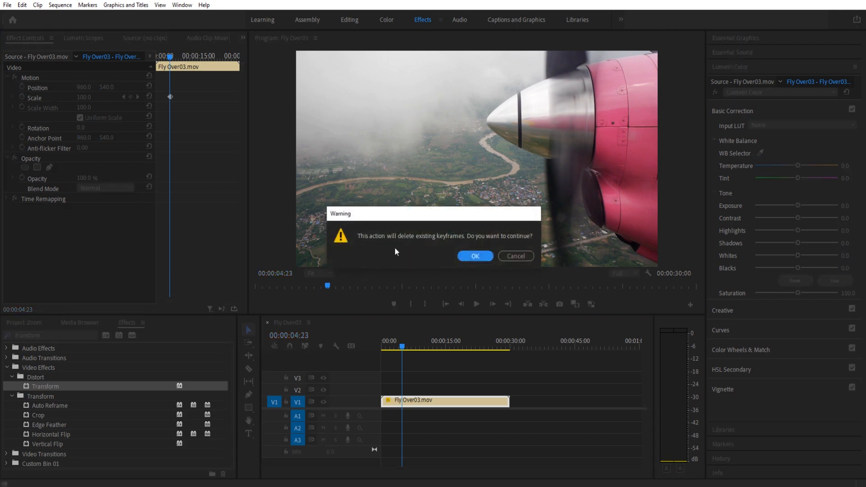
{"action": "left_click", "coordinate": [474, 255]}
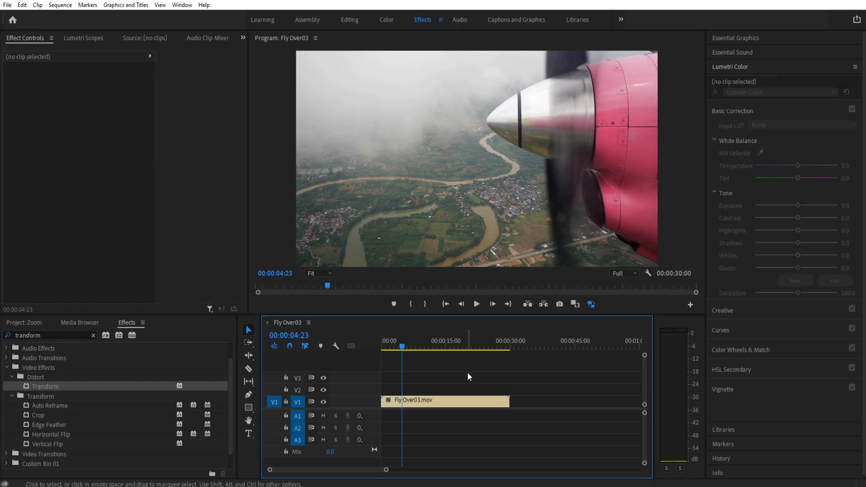
{"action": "mouse_move", "coordinate": [453, 365]}
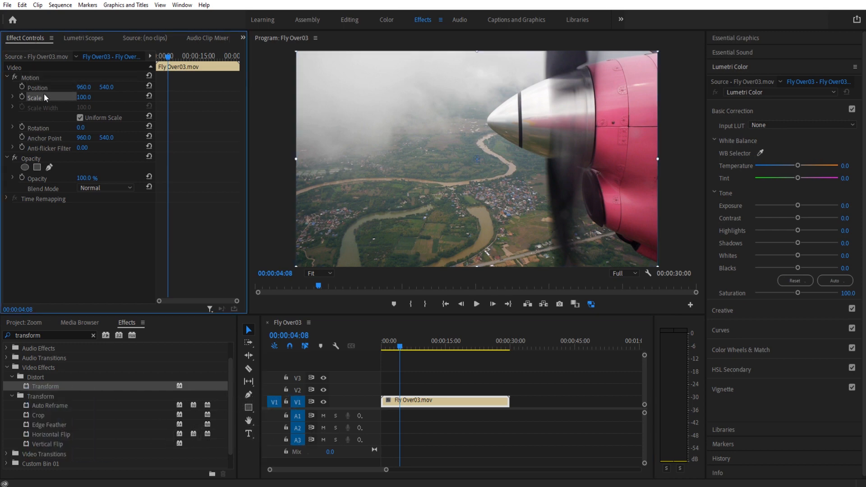
{"action": "mouse_move", "coordinate": [321, 234]}
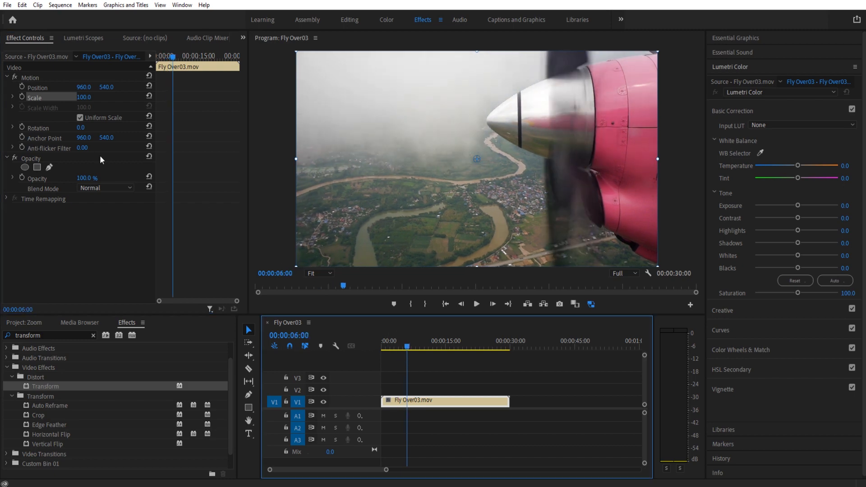
Step: Keyframe Scale and Position at 6:00, then set Scale 186 and Position X 242
{"action": "left_click", "coordinate": [22, 97]}
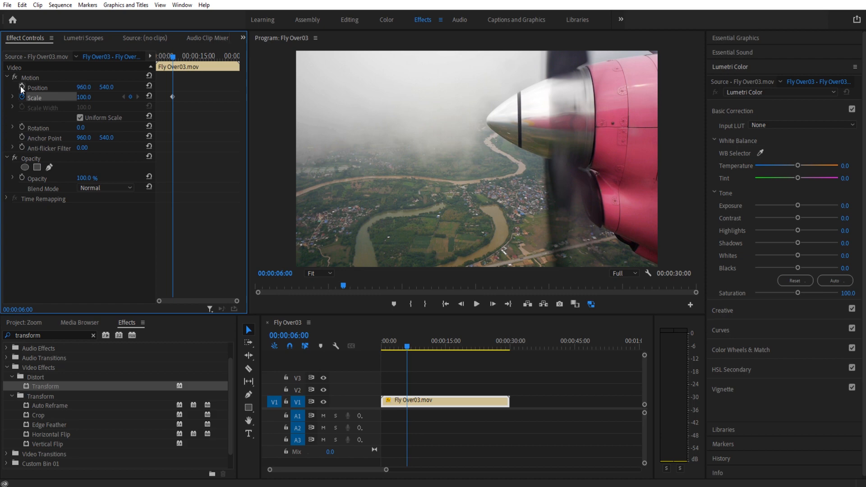
{"action": "left_click", "coordinate": [22, 87]}
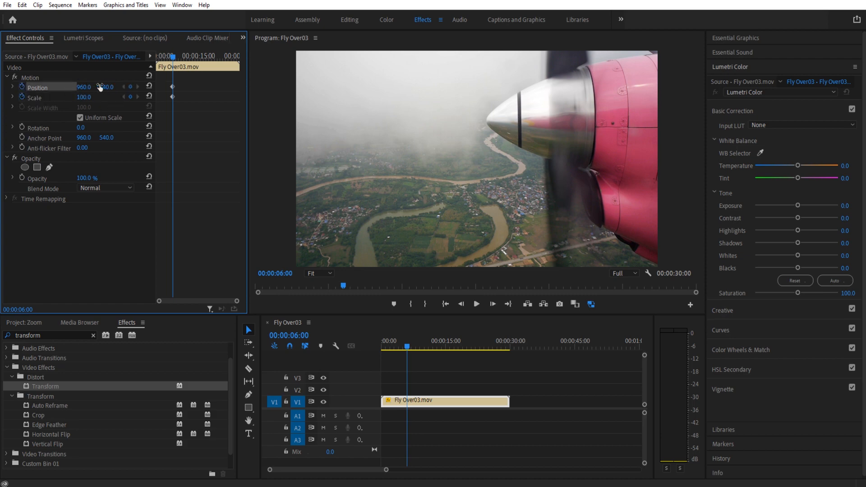
{"action": "mouse_move", "coordinate": [492, 304]}
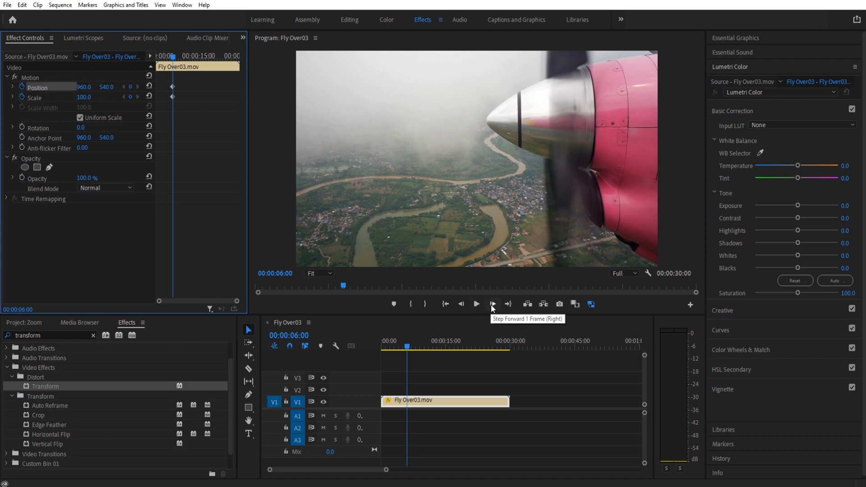
{"action": "left_click", "coordinate": [491, 304]}
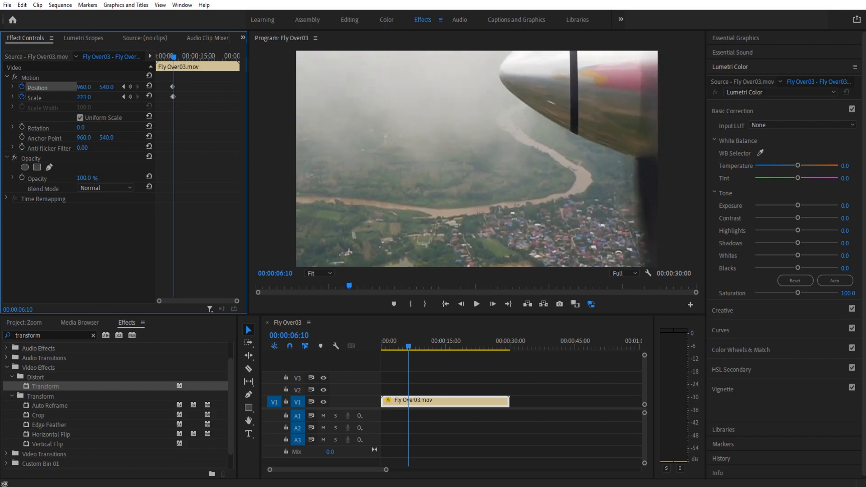
{"action": "left_click_drag", "start_coordinate": [84, 97], "coordinate": [85, 99]}
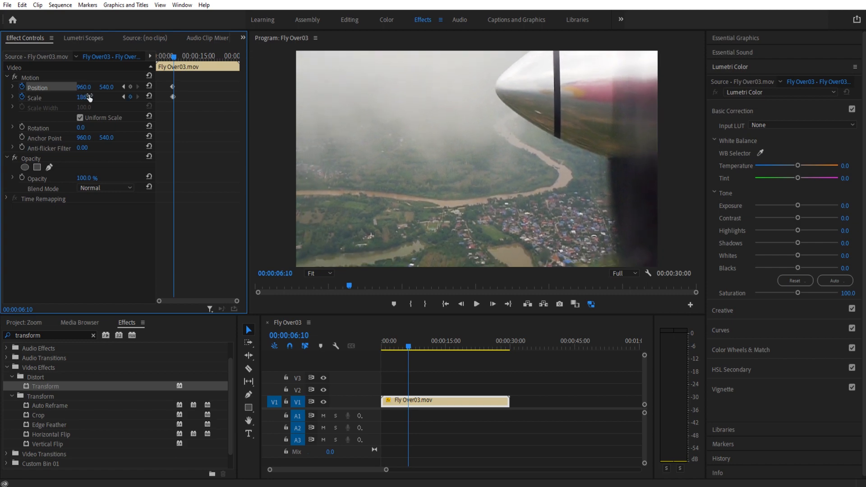
{"action": "left_click_drag", "start_coordinate": [84, 87], "coordinate": [72, 87]}
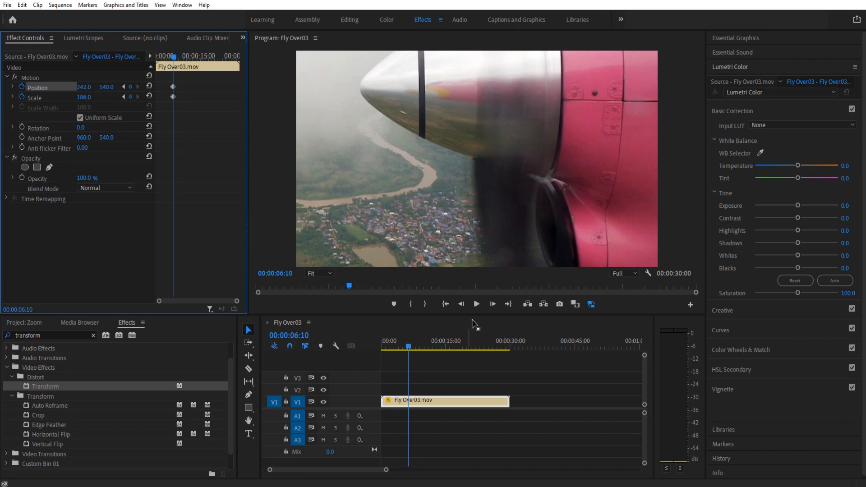
{"action": "left_click", "coordinate": [461, 304]}
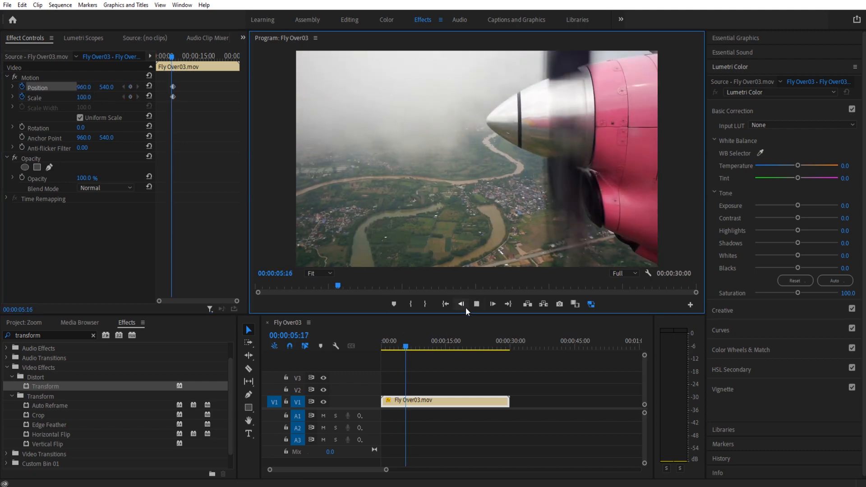
{"action": "left_click", "coordinate": [476, 304]}
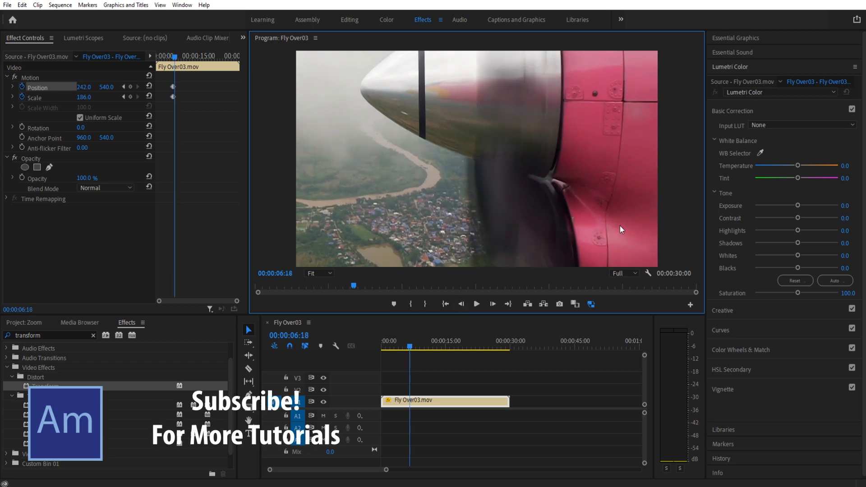
{"action": "mouse_move", "coordinate": [206, 184]}
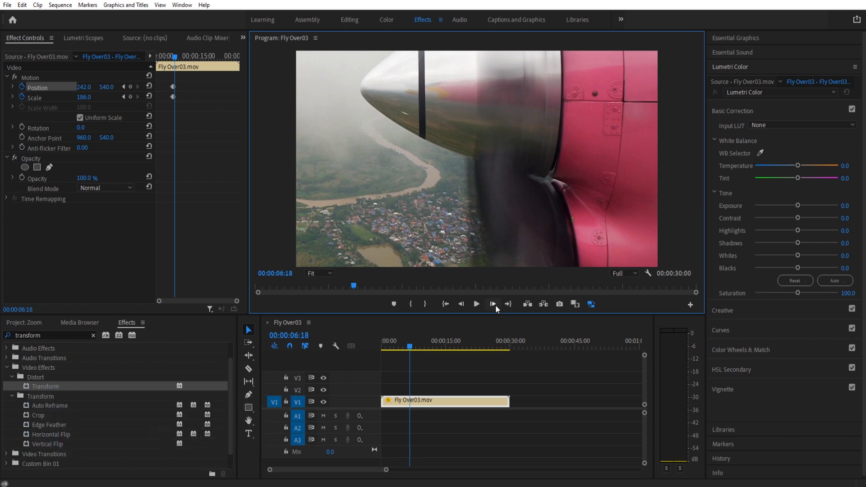
{"action": "left_click", "coordinate": [491, 304]}
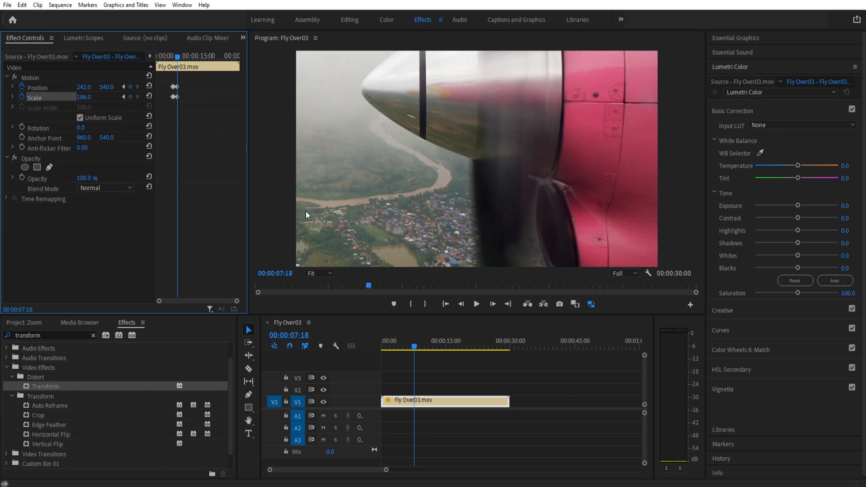
{"action": "left_click", "coordinate": [475, 303]}
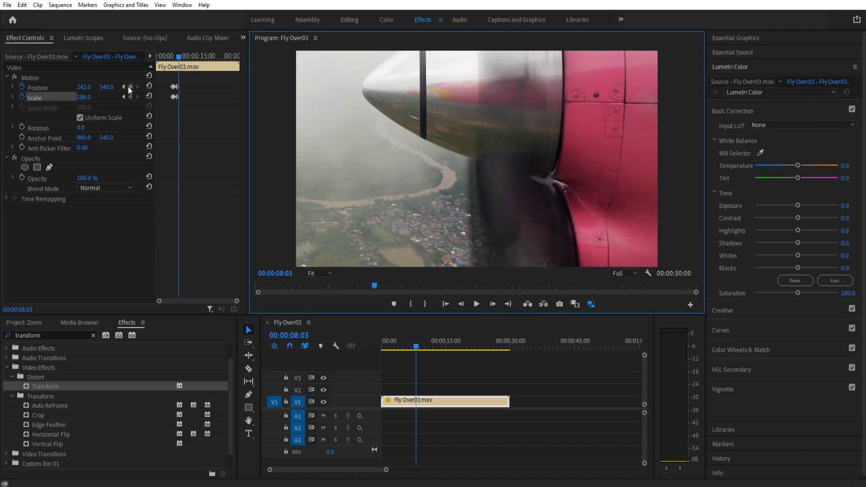
{"action": "left_click", "coordinate": [149, 87]}
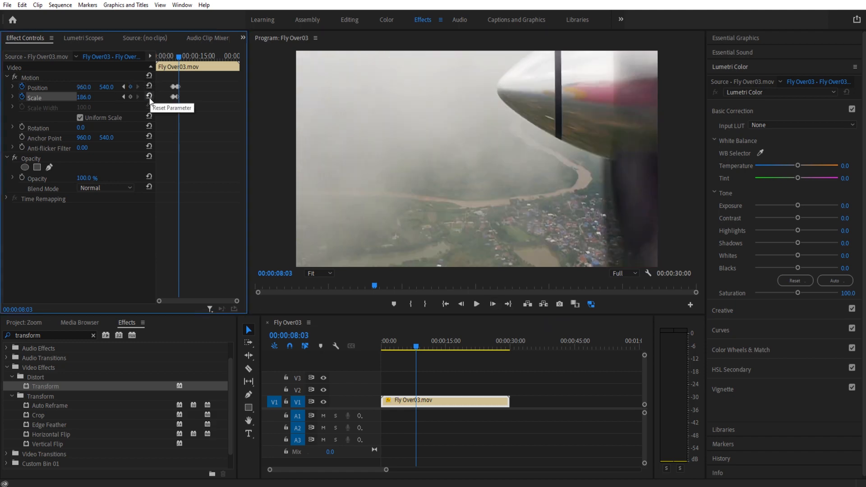
{"action": "left_click", "coordinate": [149, 96]}
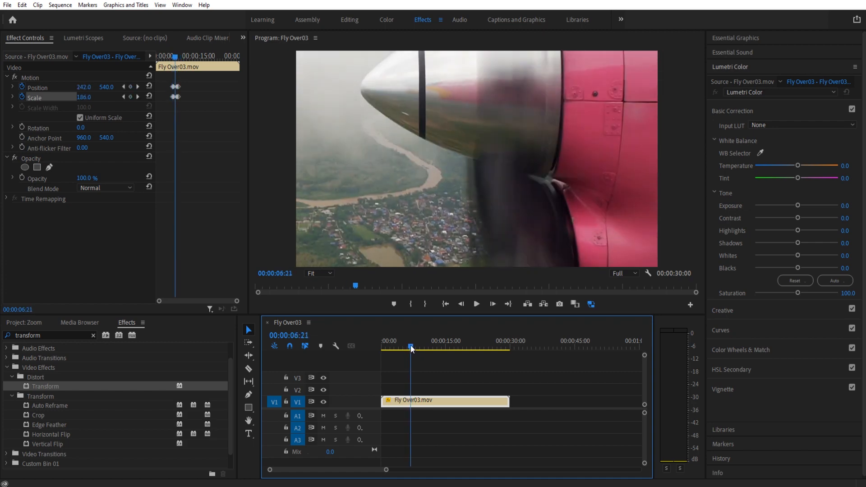
Step: Advance the playhead one frame in the Program Monitor
{"action": "left_click", "coordinate": [491, 304]}
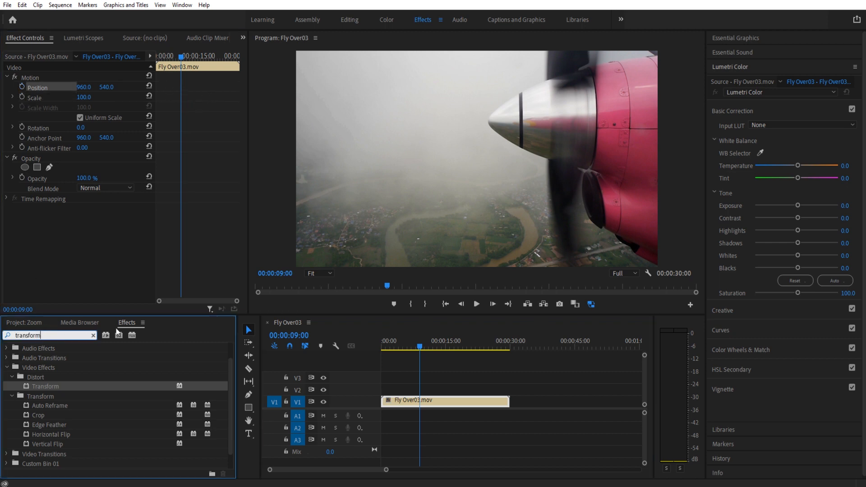
{"action": "mouse_move", "coordinate": [46, 371]}
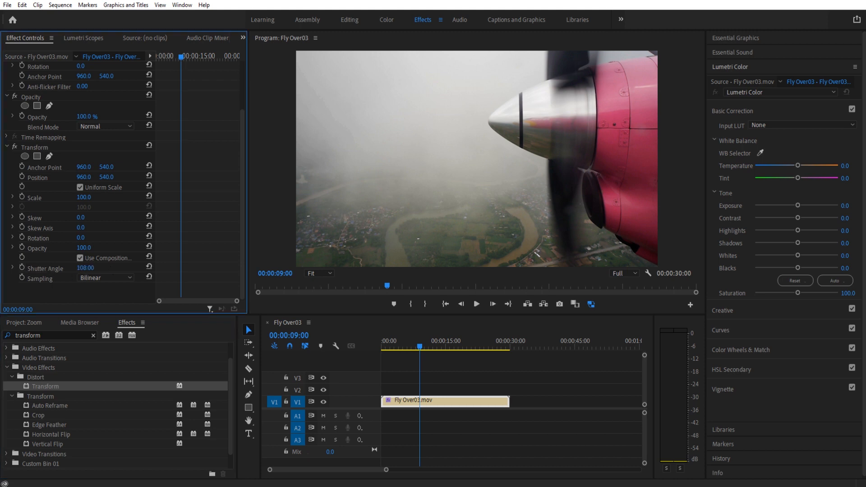
Step: Select Fly Over03, jump to full zoom, and step back three frames to the zoom's start
{"action": "left_click", "coordinate": [86, 271]}
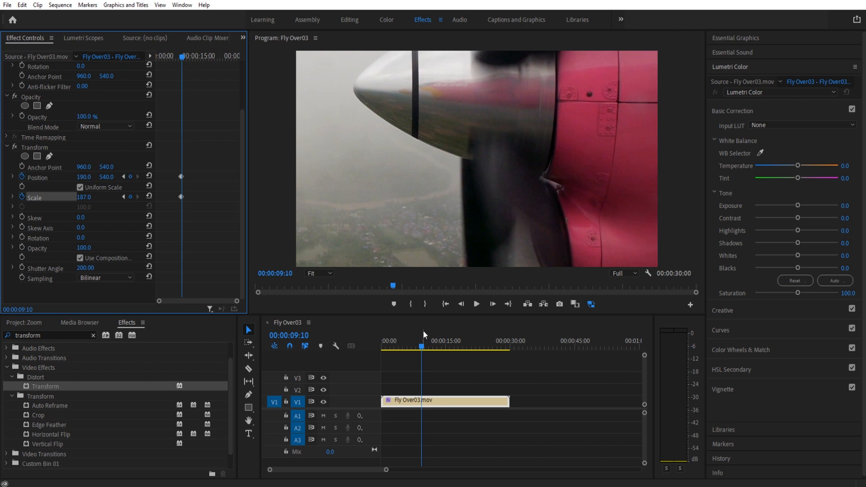
{"action": "left_click", "coordinate": [417, 347]}
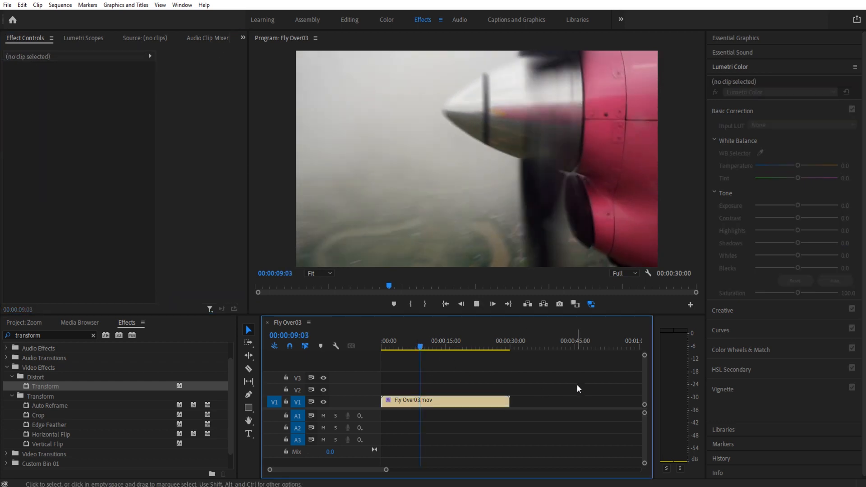
{"action": "left_click", "coordinate": [445, 400]}
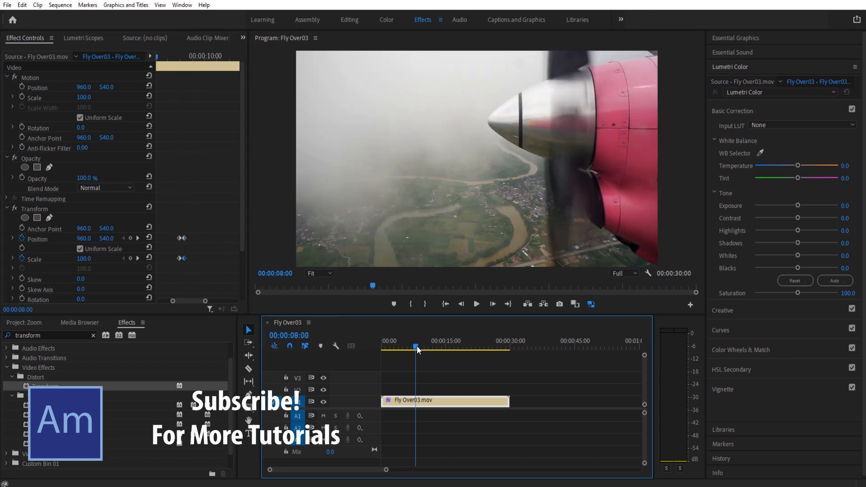
{"action": "left_click", "coordinate": [420, 346]}
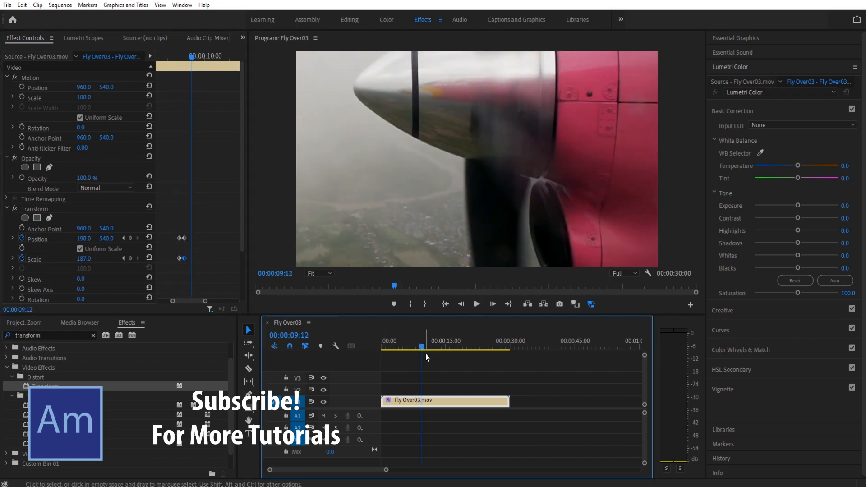
{"action": "left_click", "coordinate": [461, 303]}
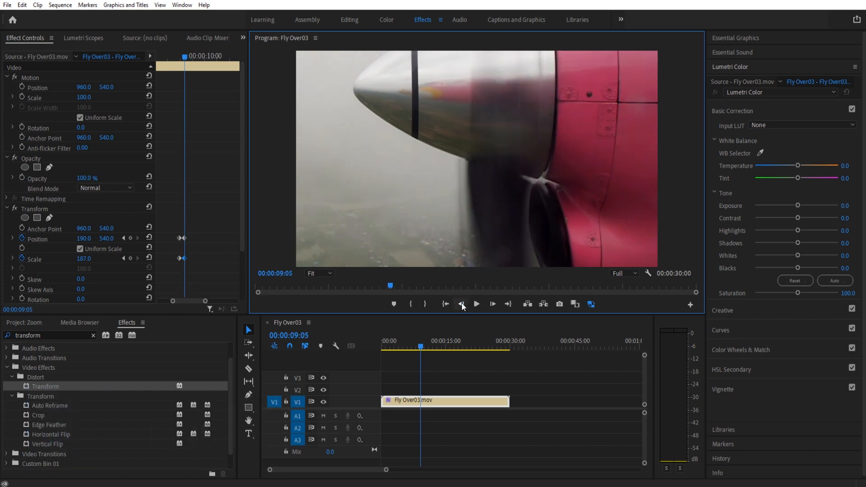
{"action": "left_click", "coordinate": [461, 303]}
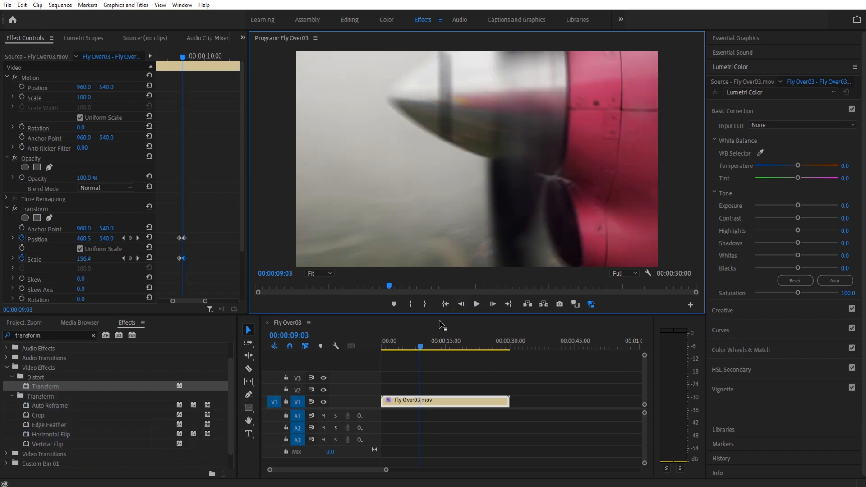
{"action": "left_click", "coordinate": [460, 304]}
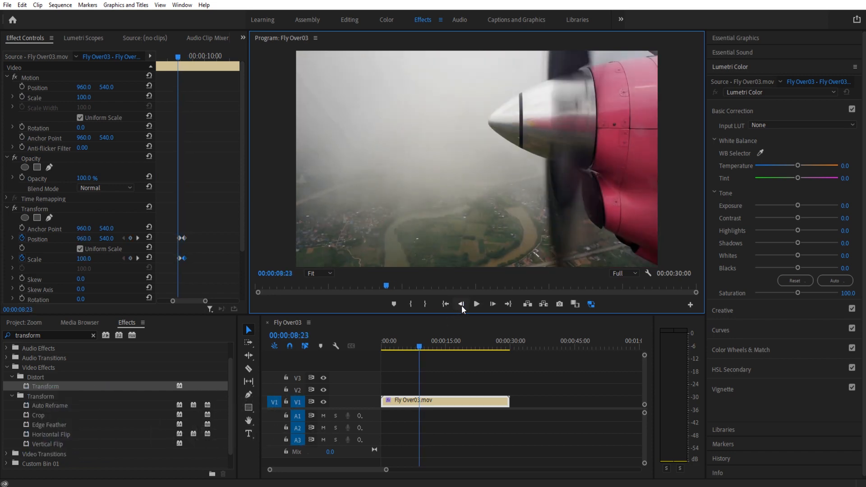
Step: Scroll Effect Controls and expand Transform > Scale to show its value and velocity graphs
{"action": "scroll", "scroll_direction": "down", "scroll_amount": 3}
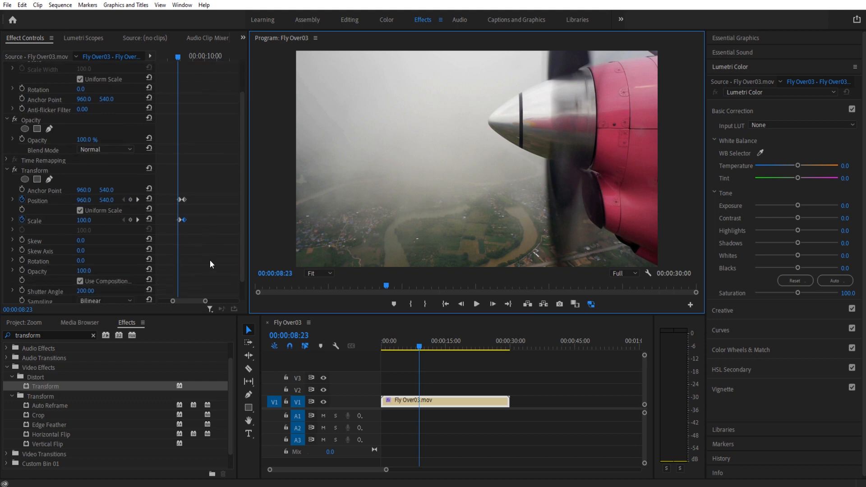
{"action": "mouse_move", "coordinate": [11, 221]}
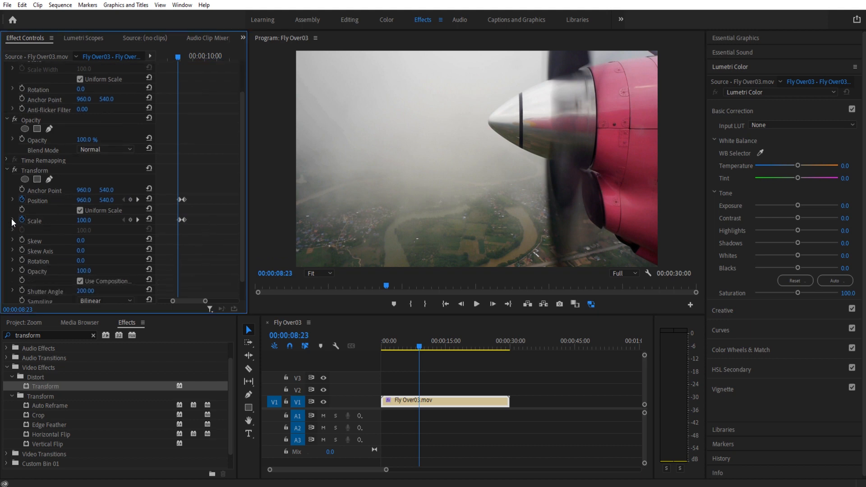
{"action": "left_click", "coordinate": [12, 222]}
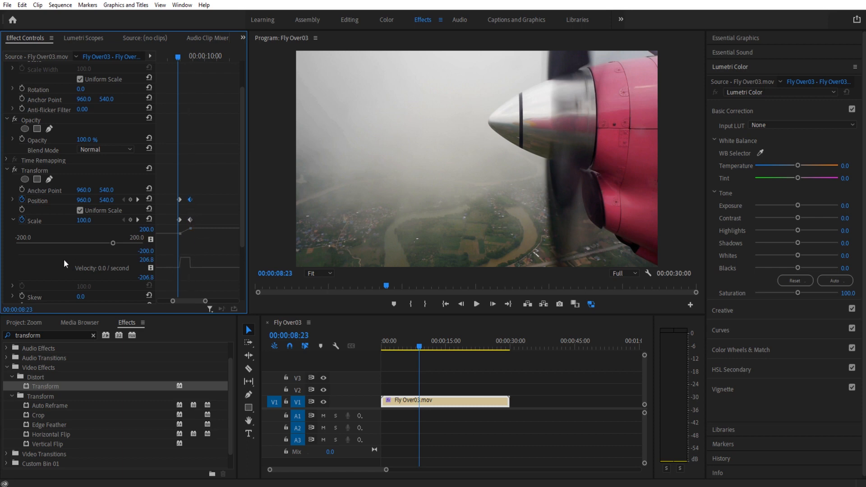
{"action": "scroll", "scroll_direction": "down", "scroll_amount": 3}
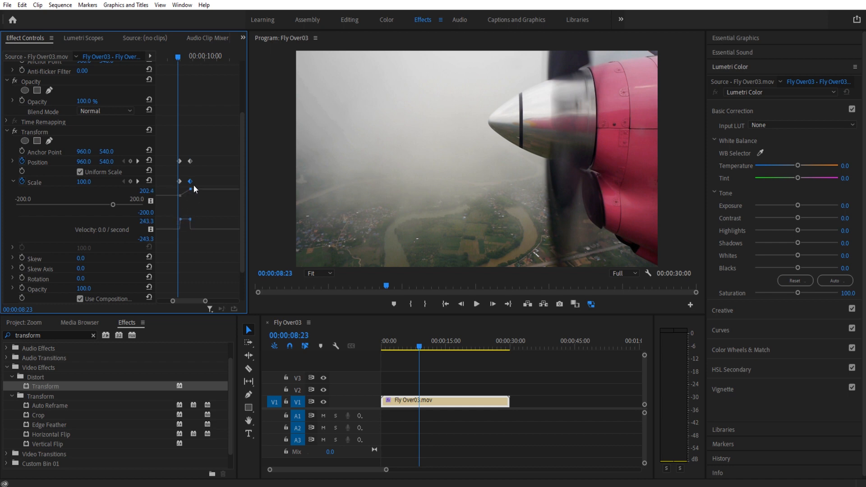
Step: Apply Ease In to the final Scale keyframe, scrub mid-zoom, and clear Position keyframes
{"action": "right_click", "coordinate": [190, 180]}
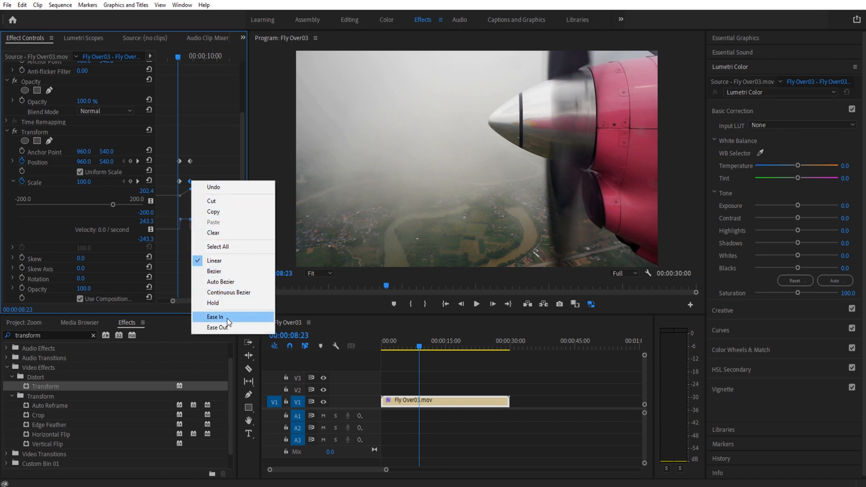
{"action": "left_click", "coordinate": [215, 317]}
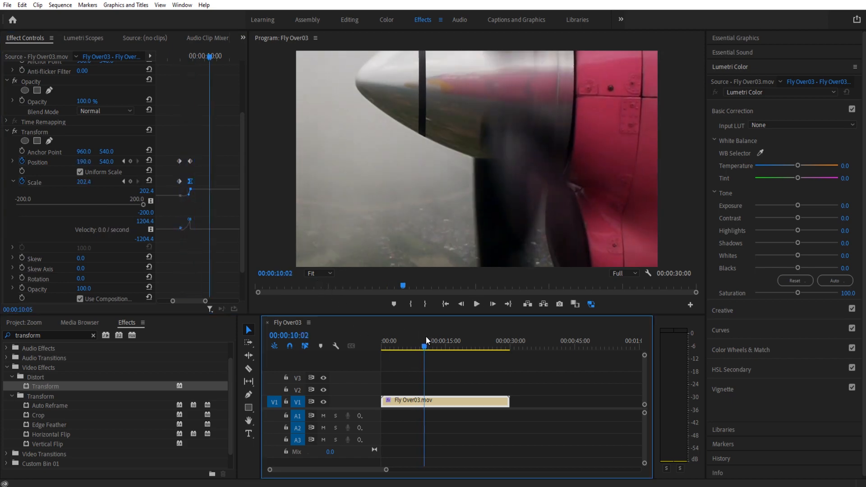
{"action": "left_click", "coordinate": [423, 341]}
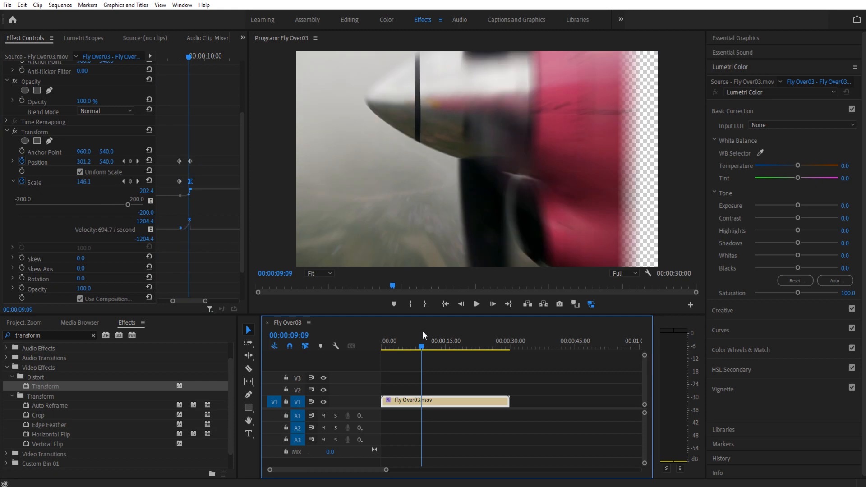
{"action": "left_click", "coordinate": [419, 341]}
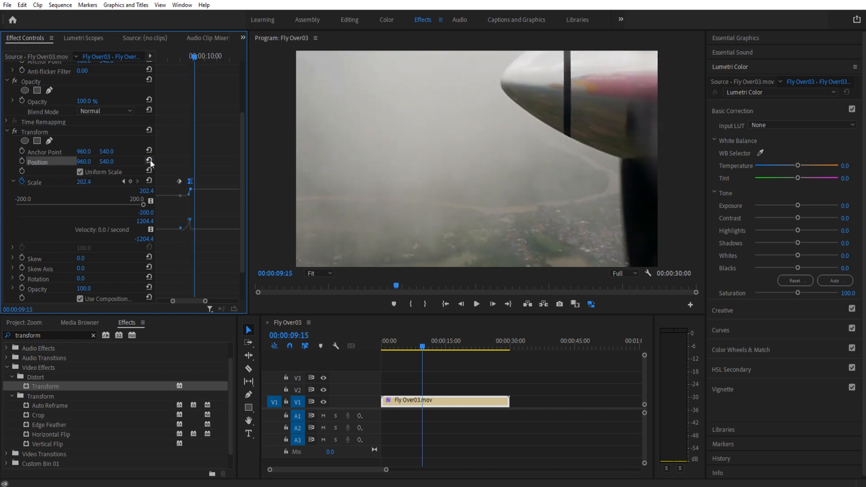
Step: Select the final Scale keyframe and drag its Bezier handle to steepen the velocity curve
{"action": "left_click", "coordinate": [477, 304]}
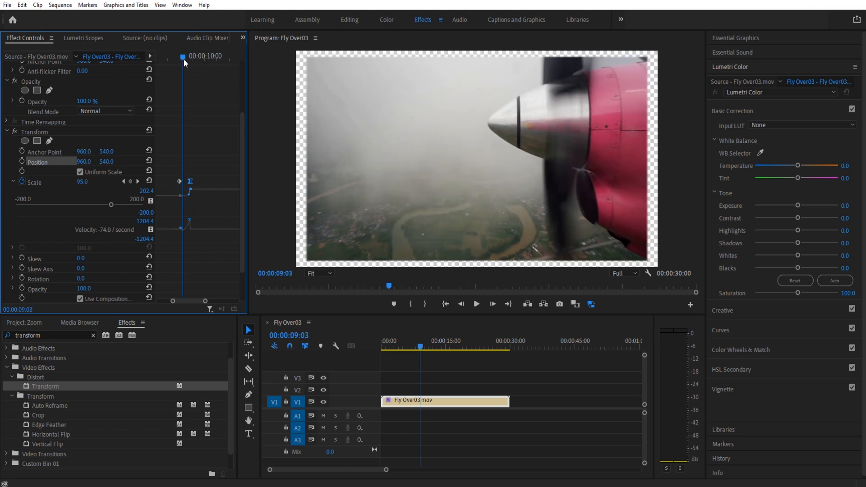
{"action": "left_click", "coordinate": [477, 304]}
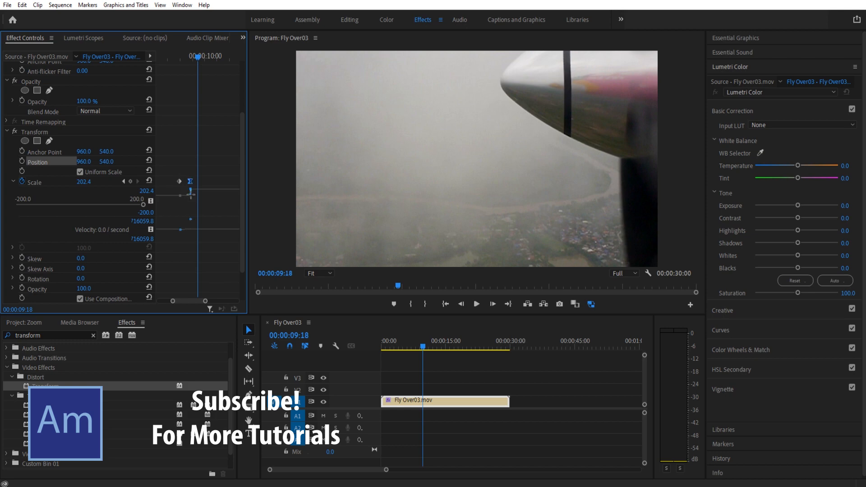
{"action": "mouse_move", "coordinate": [192, 196]}
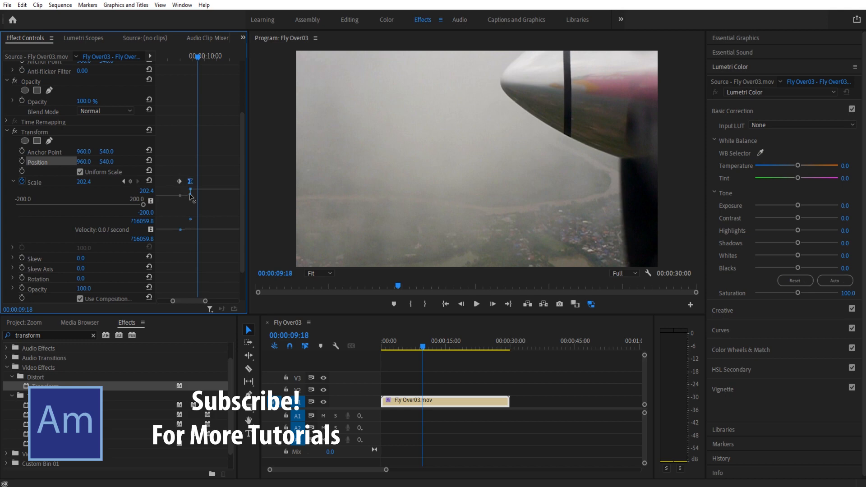
{"action": "left_click", "coordinate": [12, 396]}
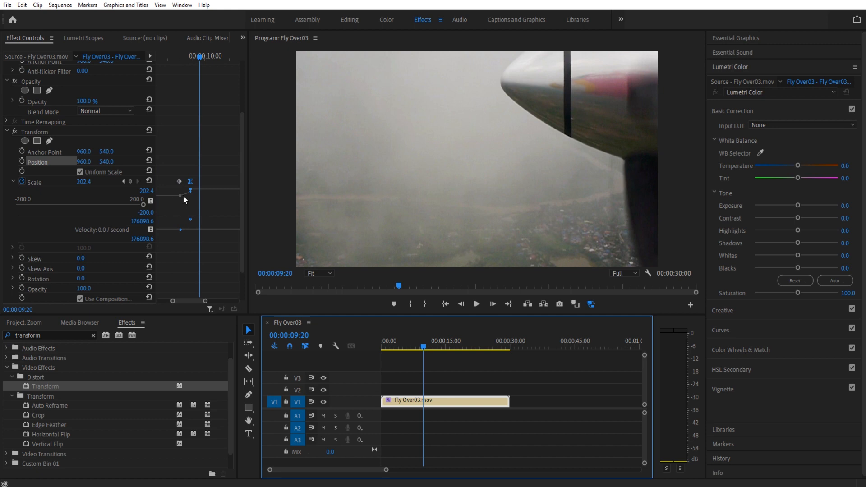
{"action": "mouse_move", "coordinate": [193, 200]}
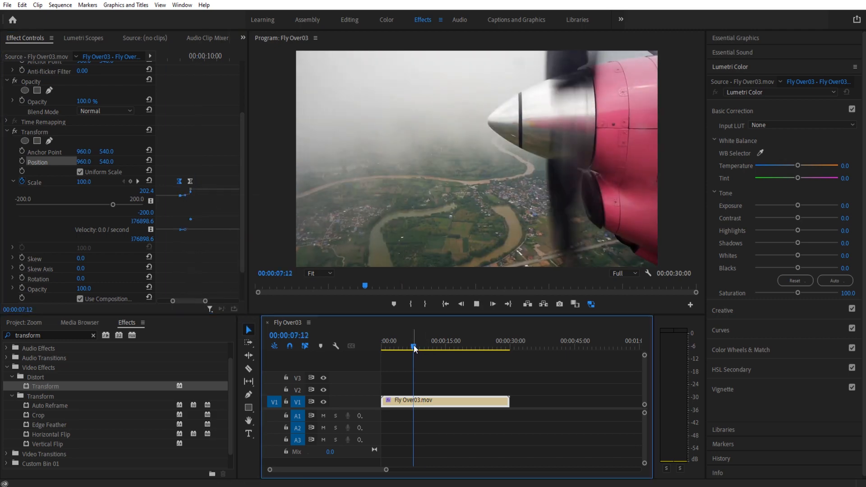
{"action": "left_click", "coordinate": [420, 347]}
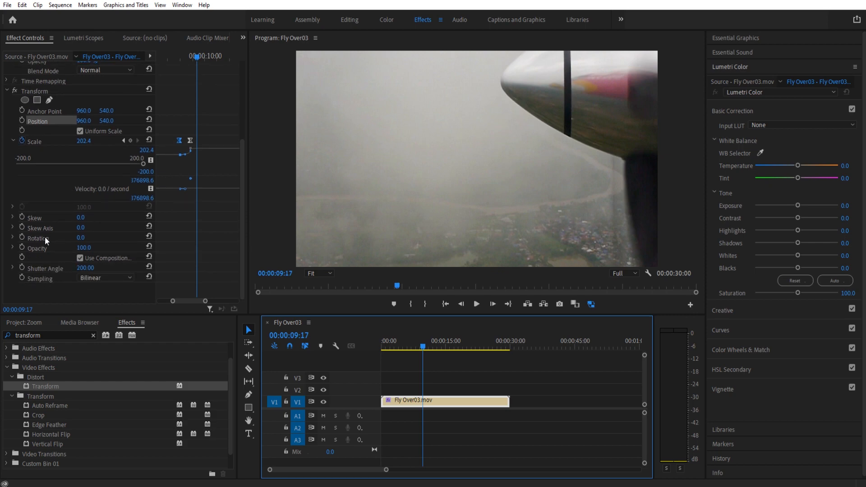
{"action": "left_click", "coordinate": [34, 92]}
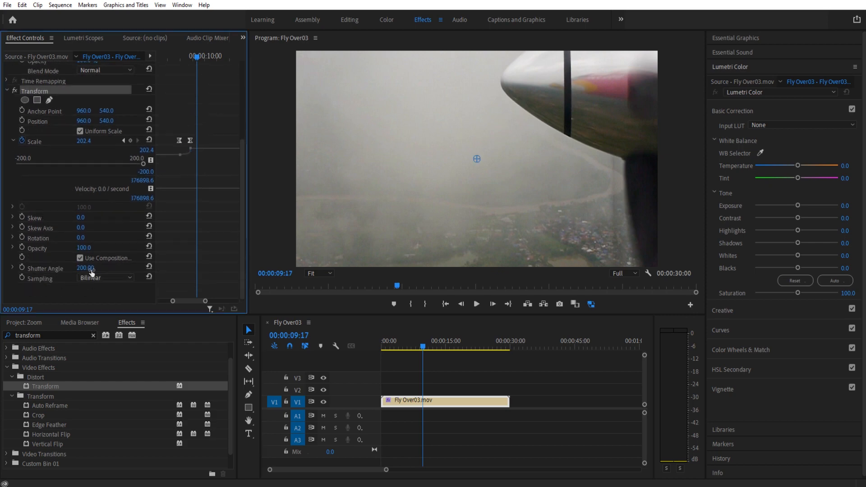
{"action": "left_click", "coordinate": [413, 341]}
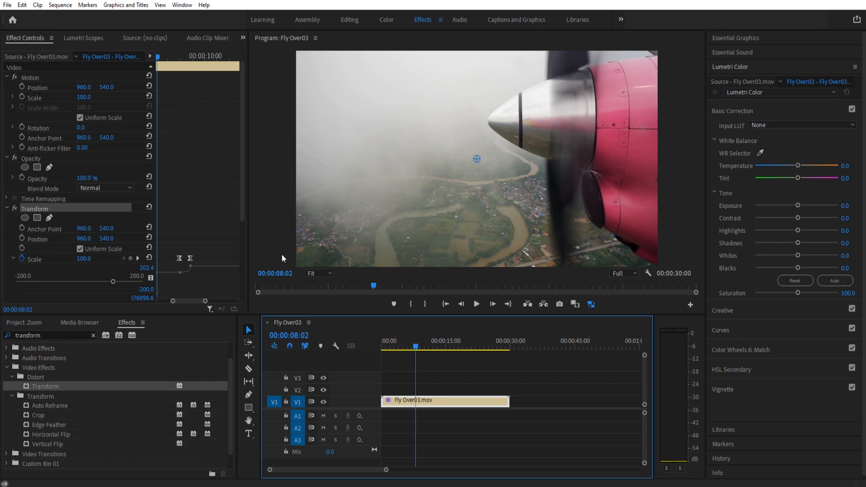
{"action": "scroll", "scroll_direction": "down", "scroll_amount": 3}
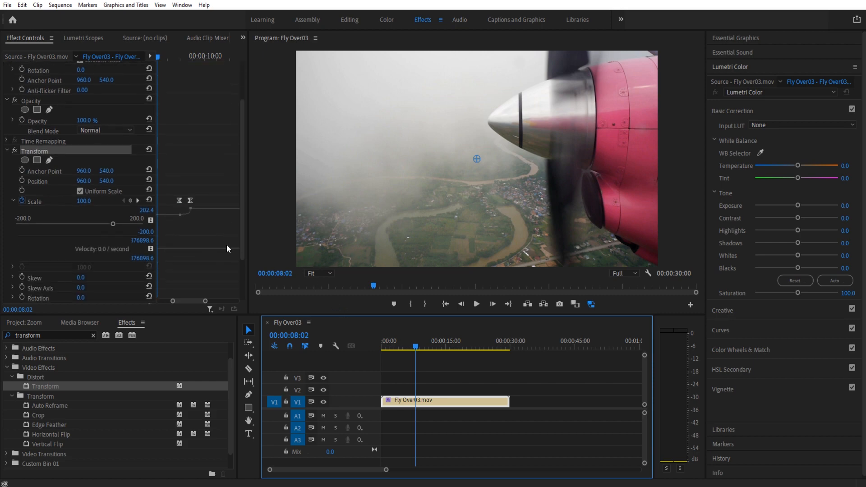
{"action": "mouse_move", "coordinate": [591, 387]}
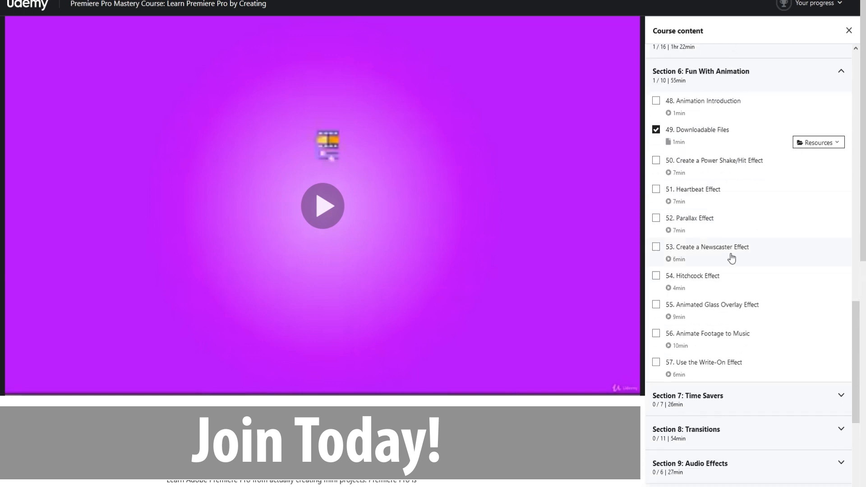
Step: Scroll the Course content sidebar down to the transitions and advanced effects sections
{"action": "scroll", "scroll_direction": "down", "scroll_amount": 3}
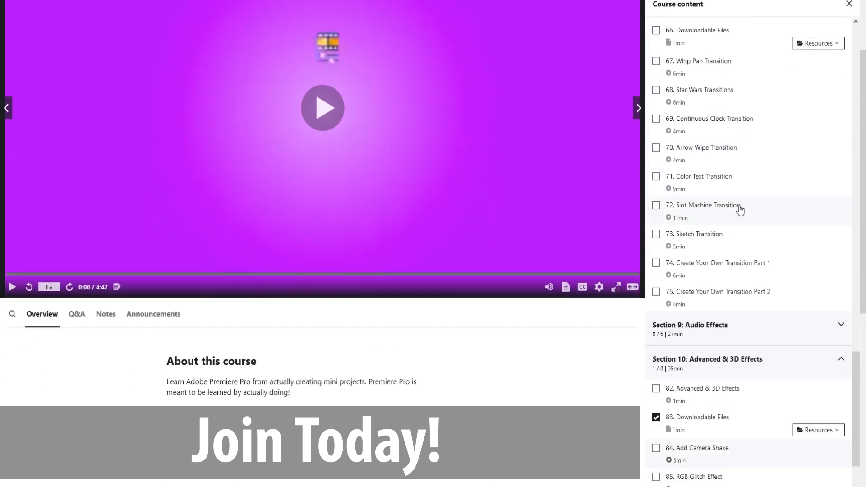